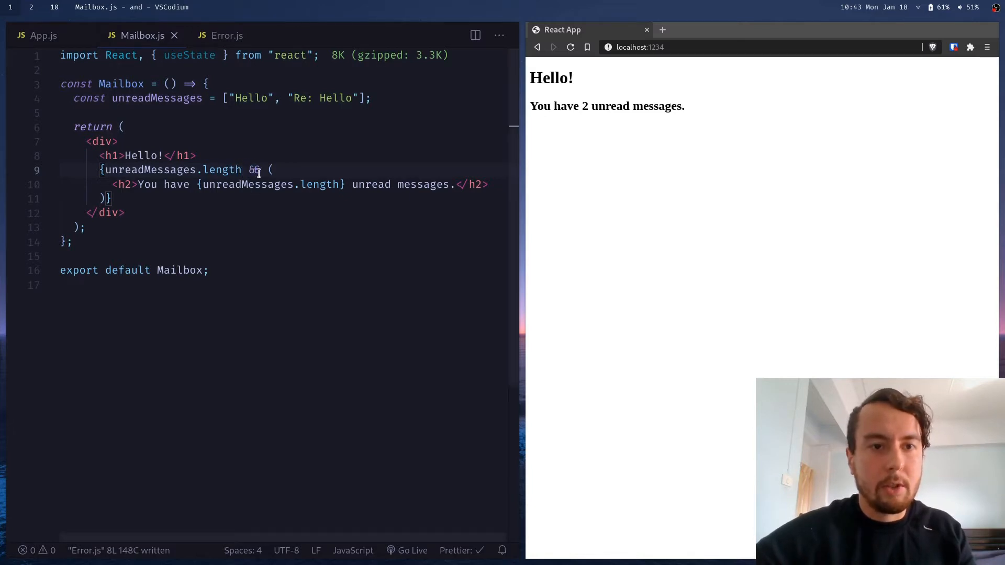
mouse_move(834, 107)
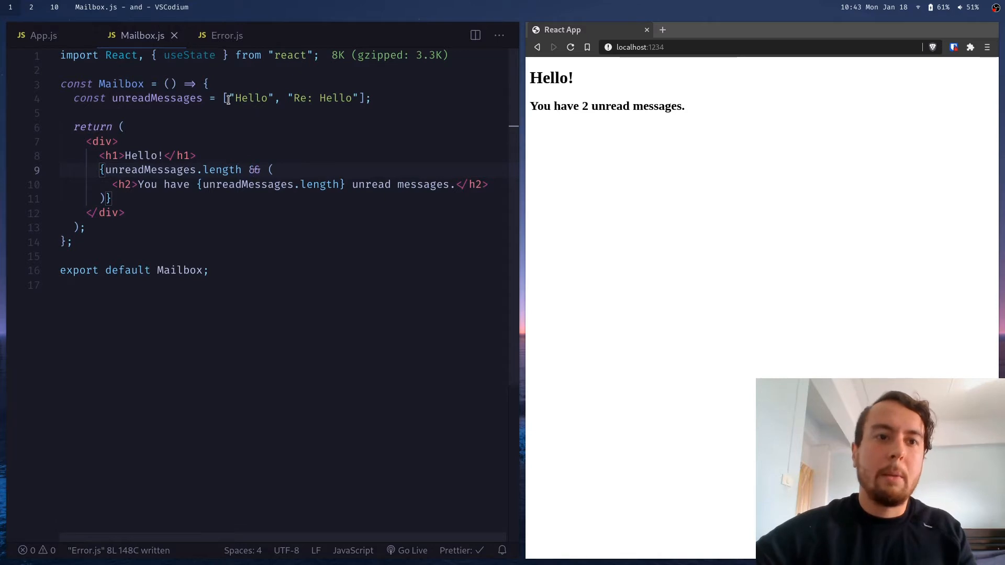
Step: Empty the unreadMessages array in Mailbox.js and check the stray 0 in the browser
left_click(231, 98)
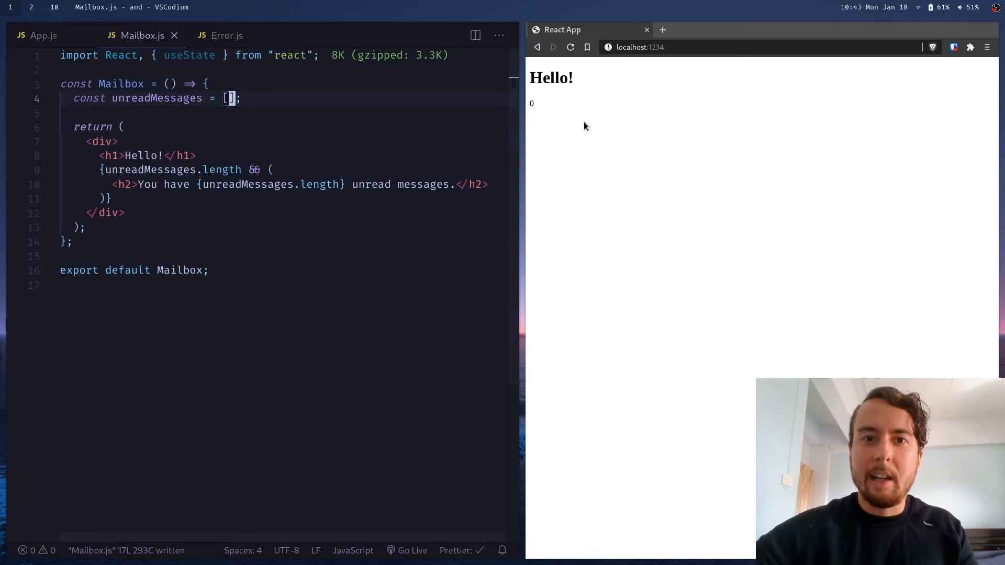
mouse_move(535, 108)
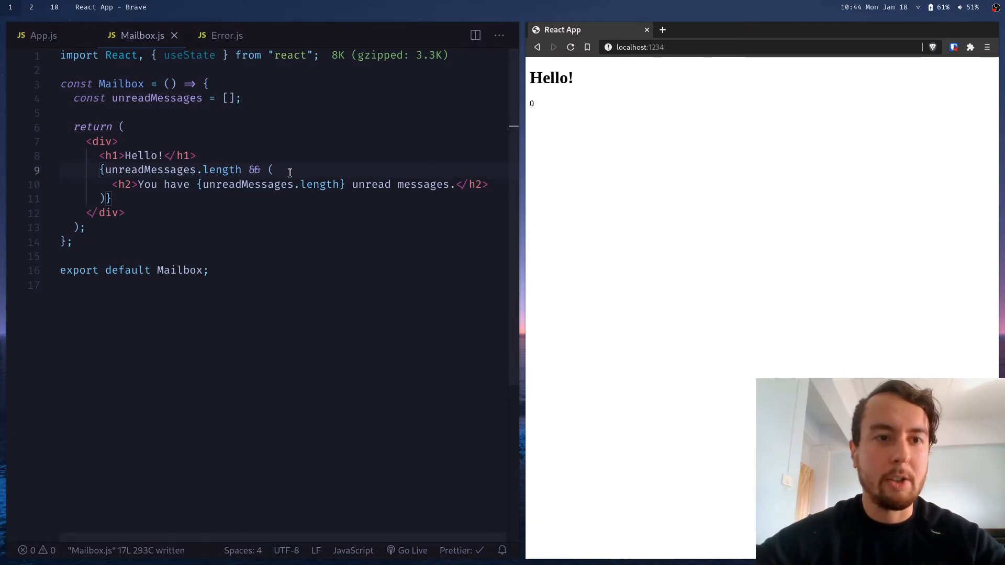
mouse_move(708, 223)
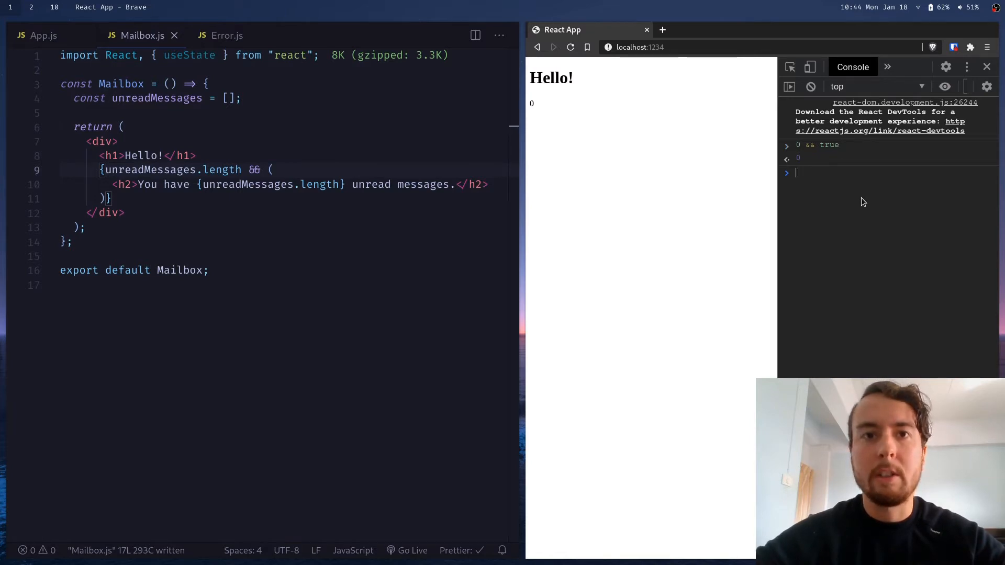
type("'' && true")
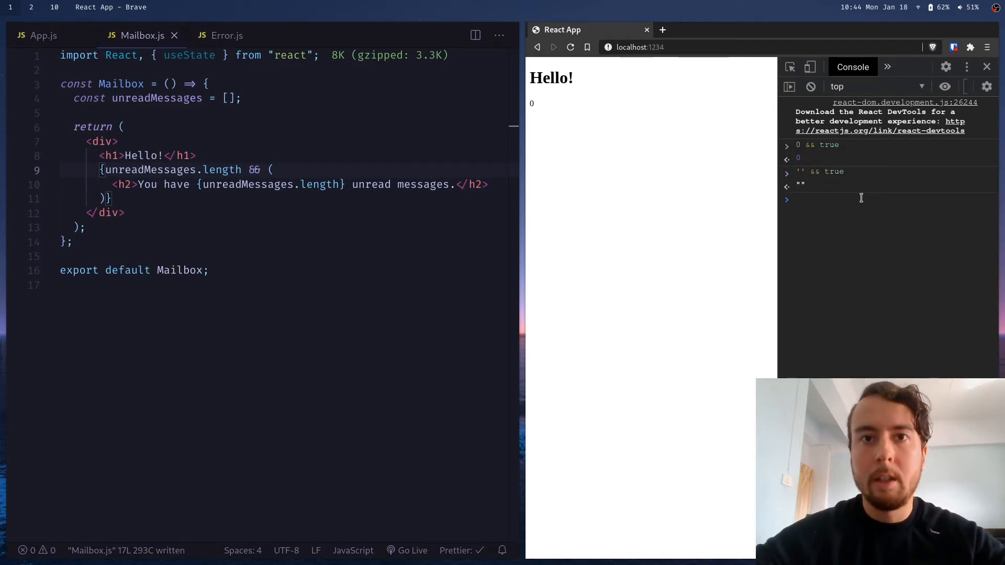
type("toolbar")
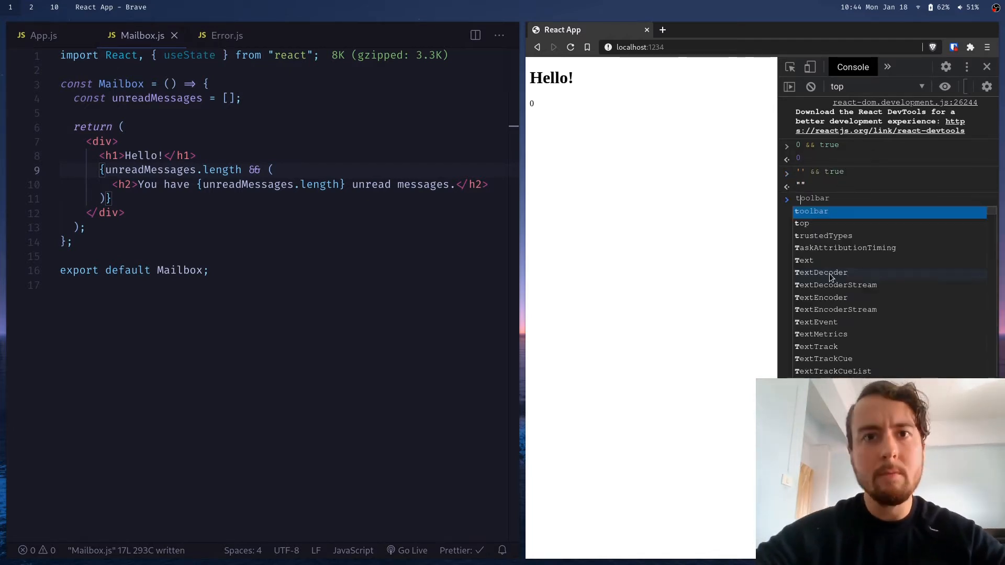
type("true &&")
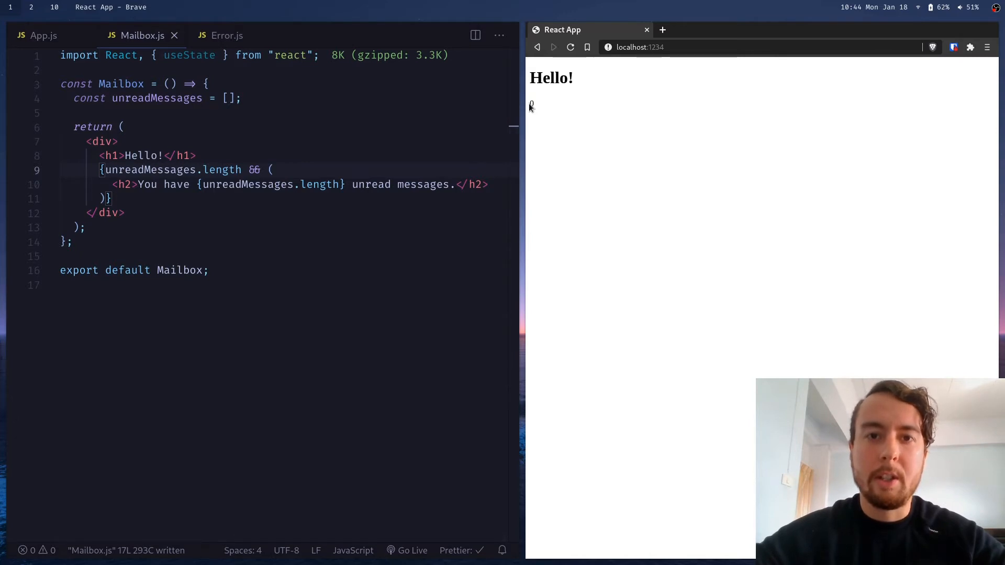
mouse_move(222, 170)
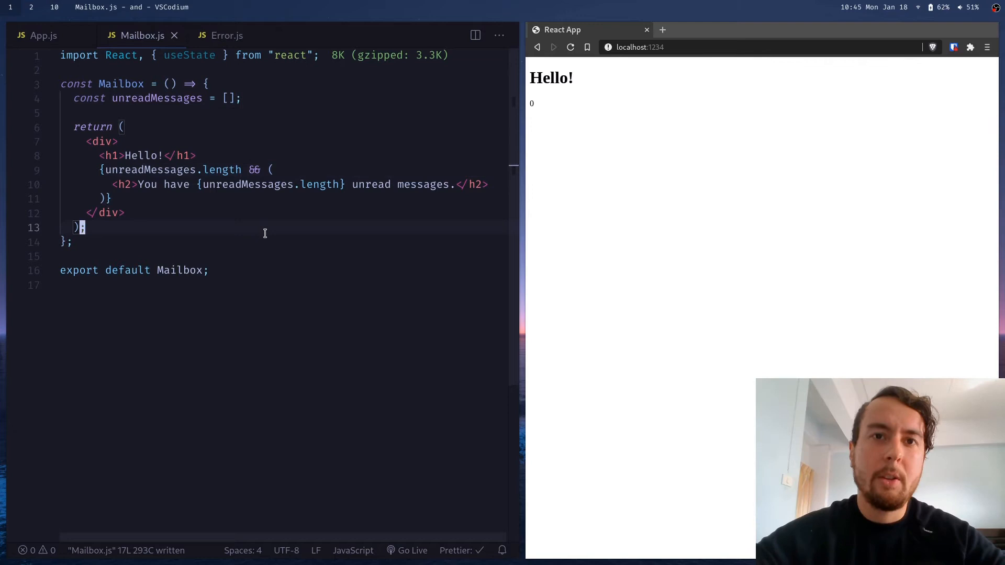
mouse_move(190, 125)
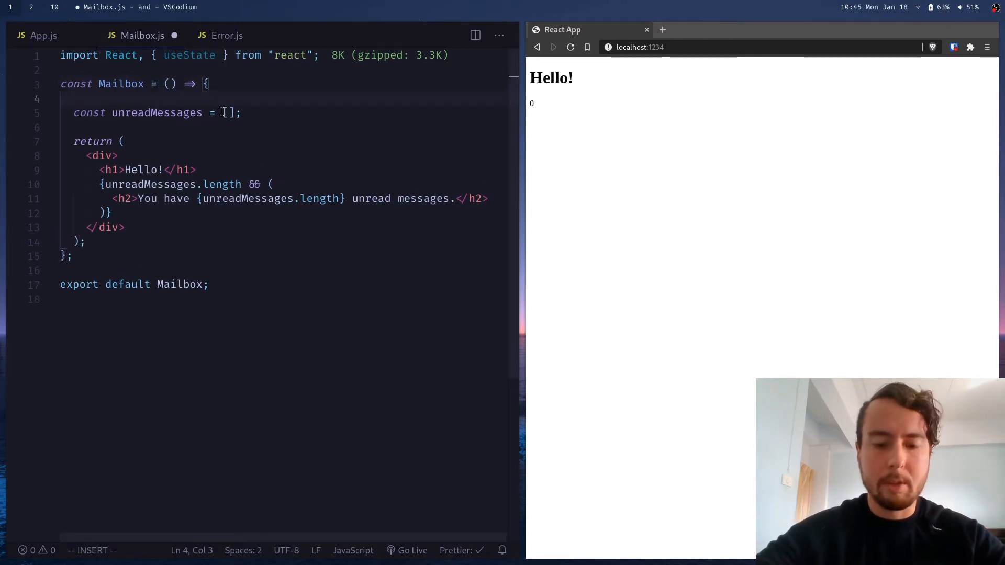
Step: Add const [error, setError] = useState() to Mailbox.js
type("const []")
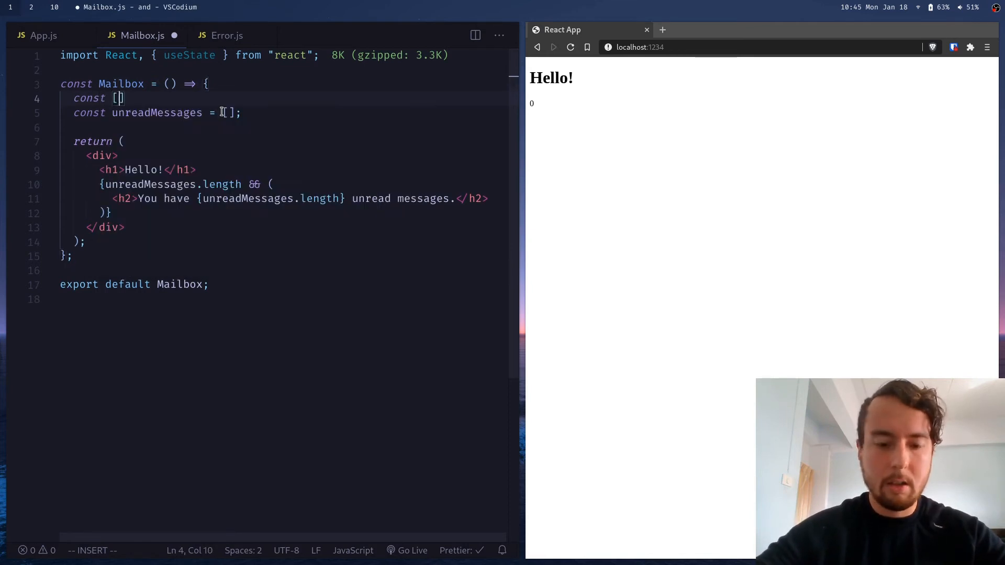
type("error, setError")
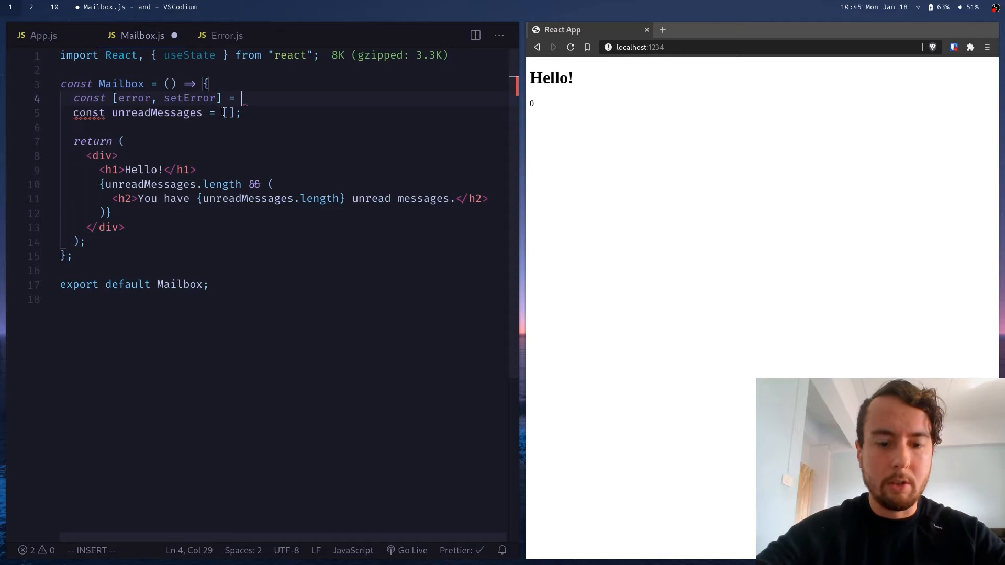
type("useState(")
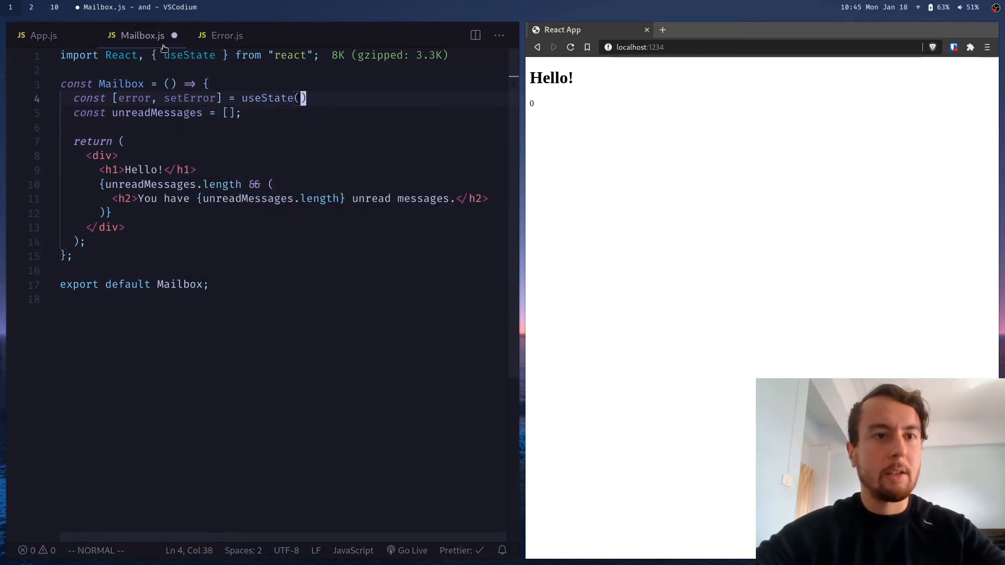
Step: Import Error from './Error' and render <Error error={error} /> inside the div
type("i")
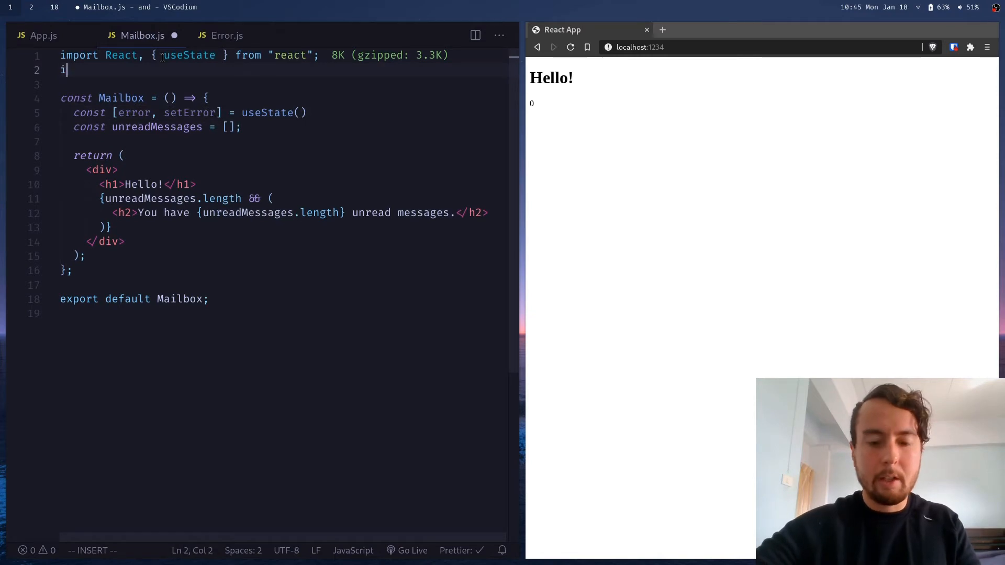
type("mport Error from './Error")
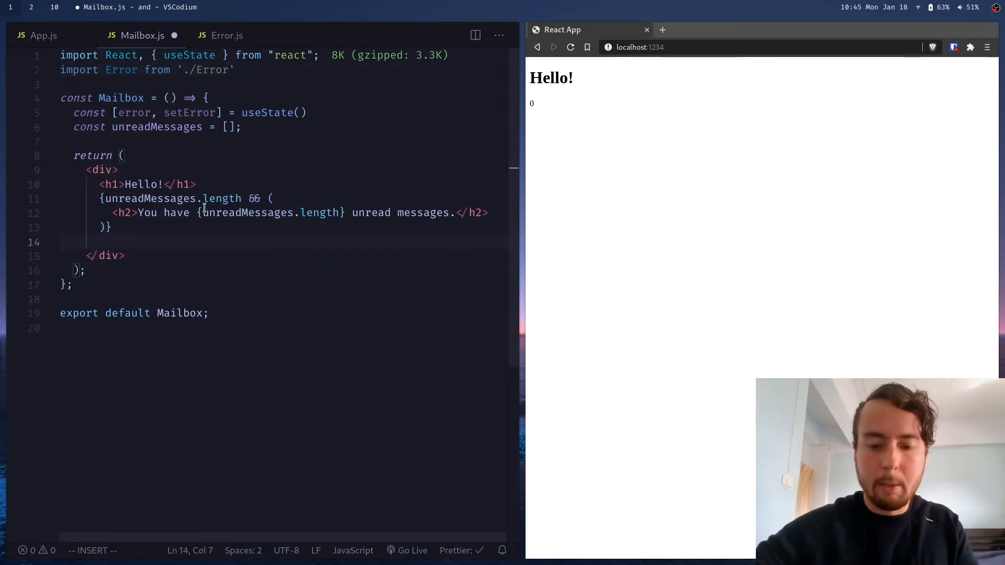
type("<Error error={error}/>")
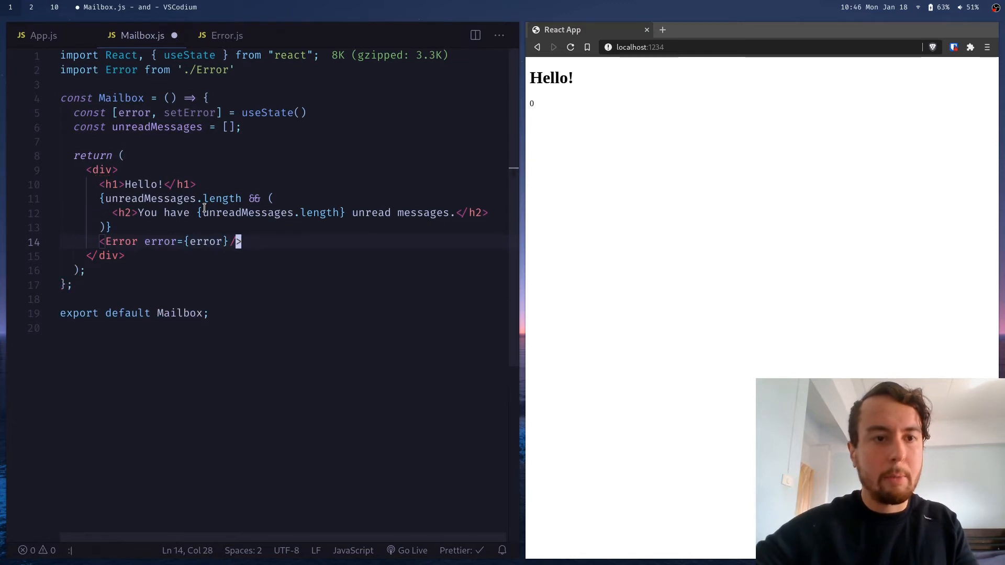
left_click(226, 35)
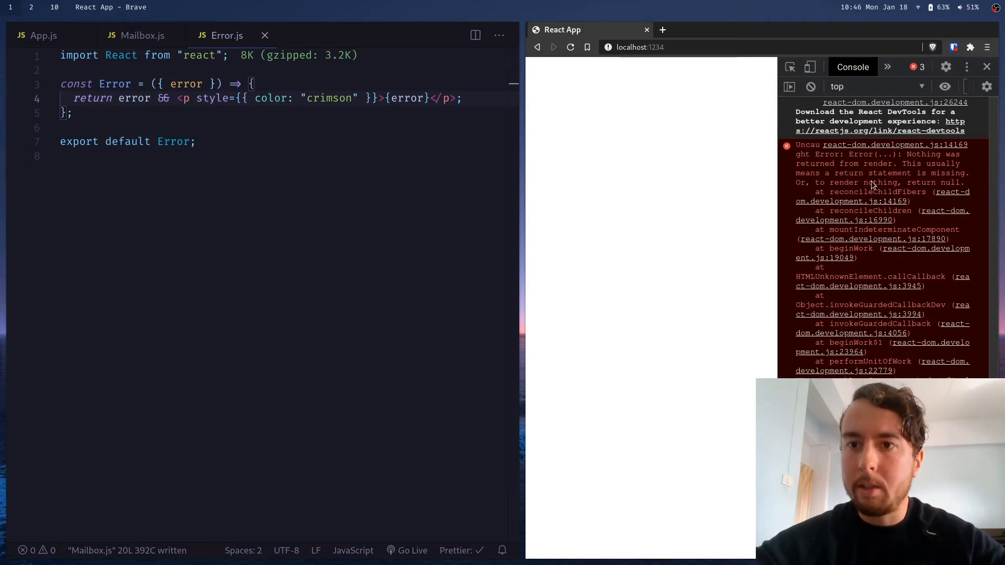
mouse_move(625, 136)
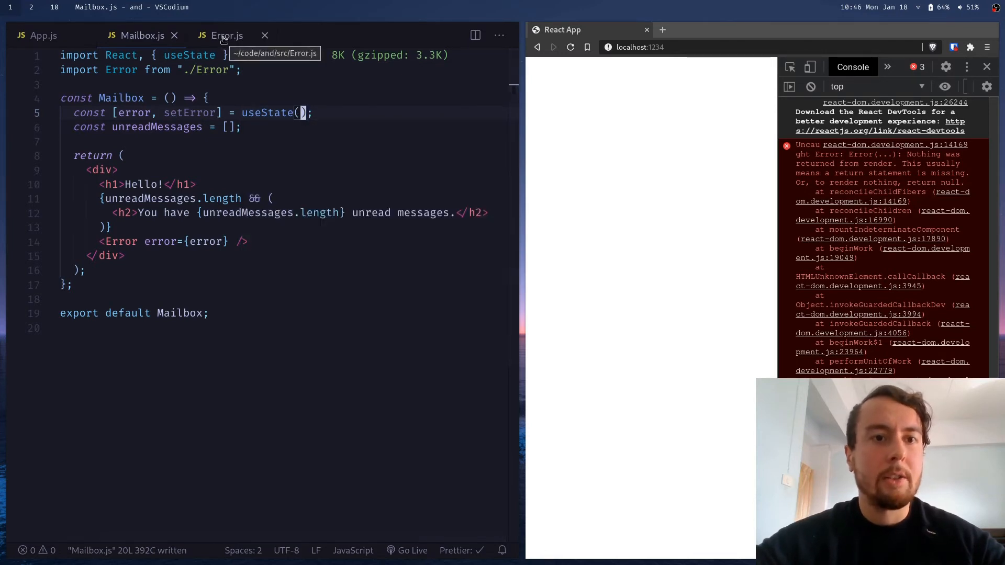
Step: Inspect Error.js after the render crash, then return to Mailbox.js
left_click(225, 36)
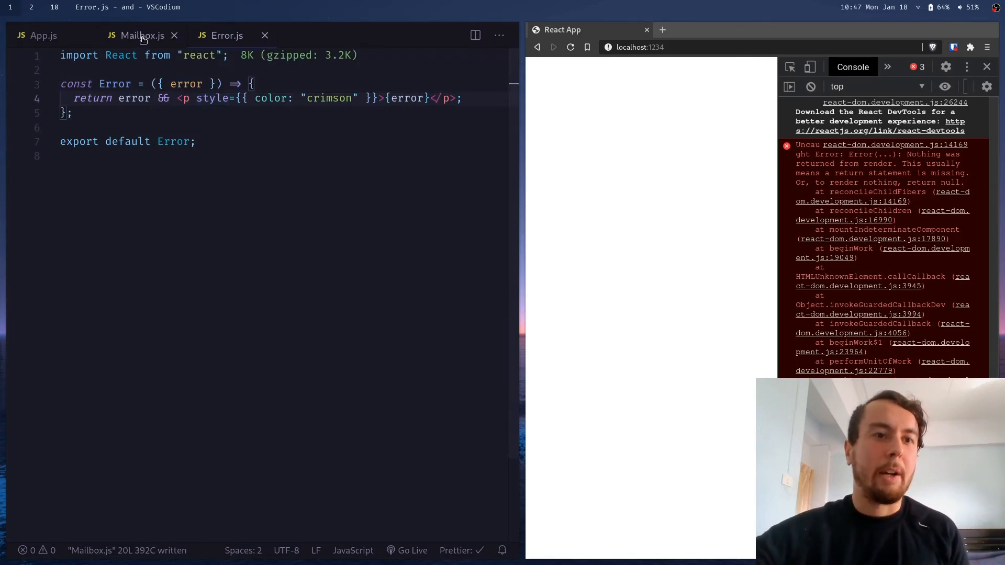
left_click(143, 35)
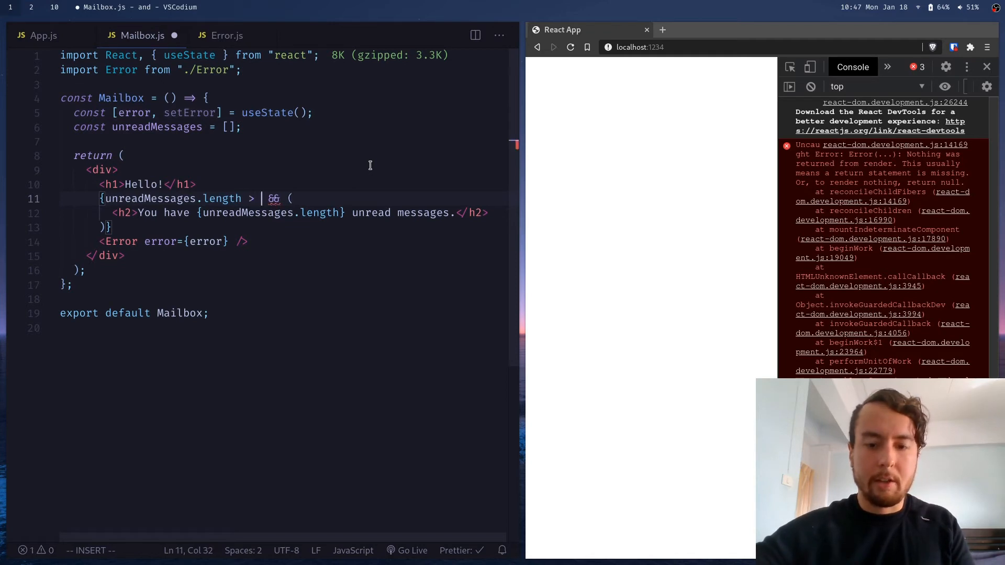
Step: Rewrite conditionals as ternaries returning null, including Error.js's crimson paragraph, and save
type("0")
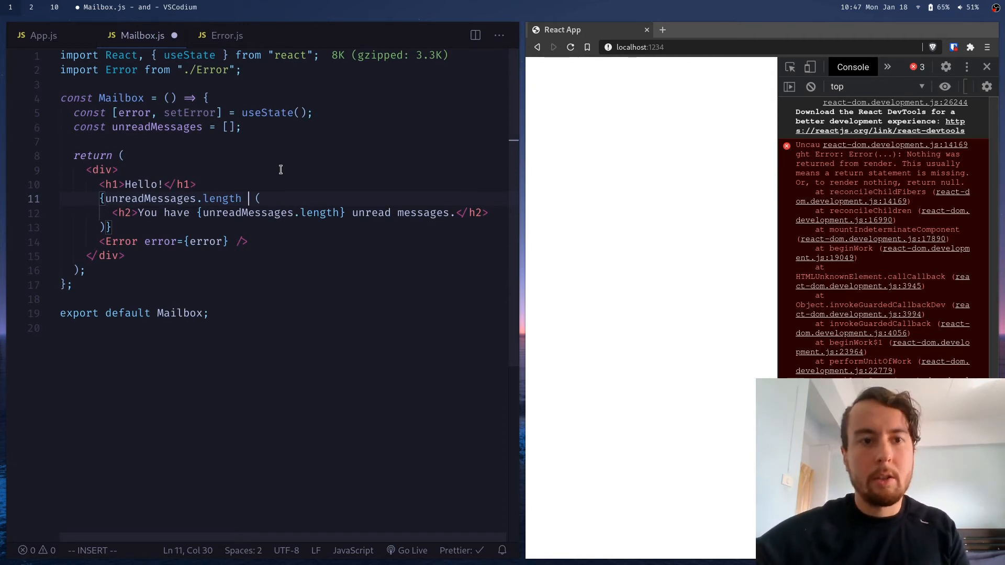
type("?")
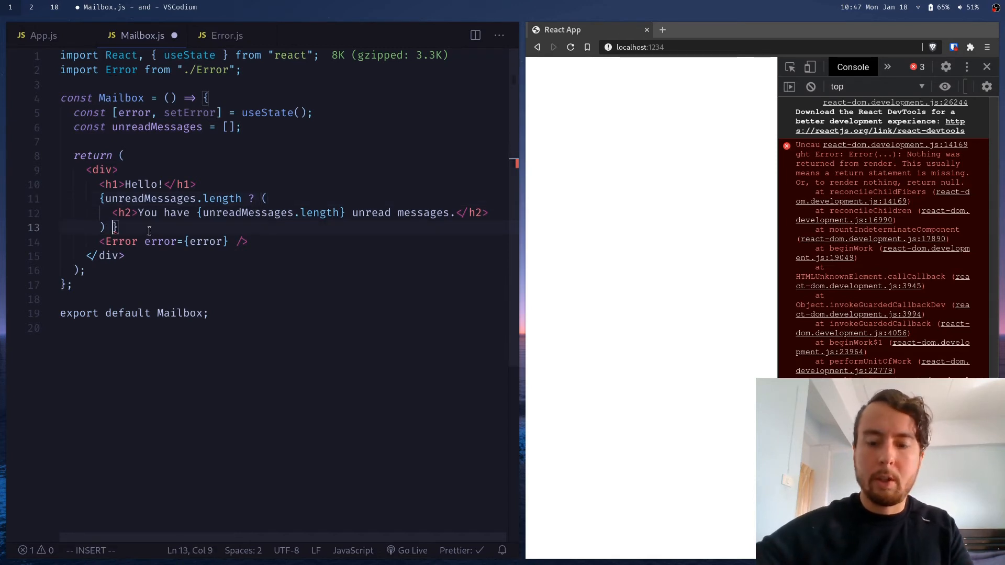
type(": null")
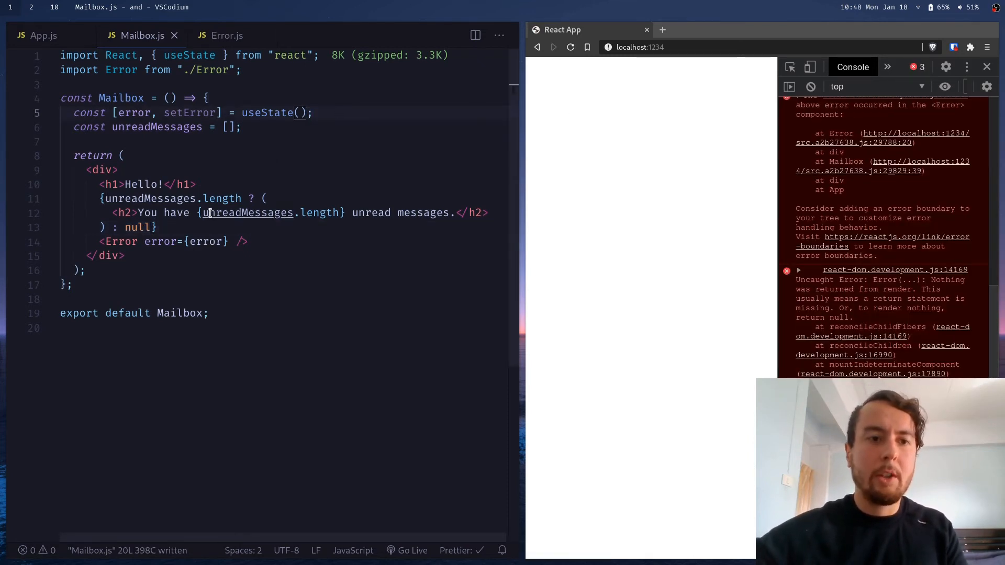
left_click(226, 35)
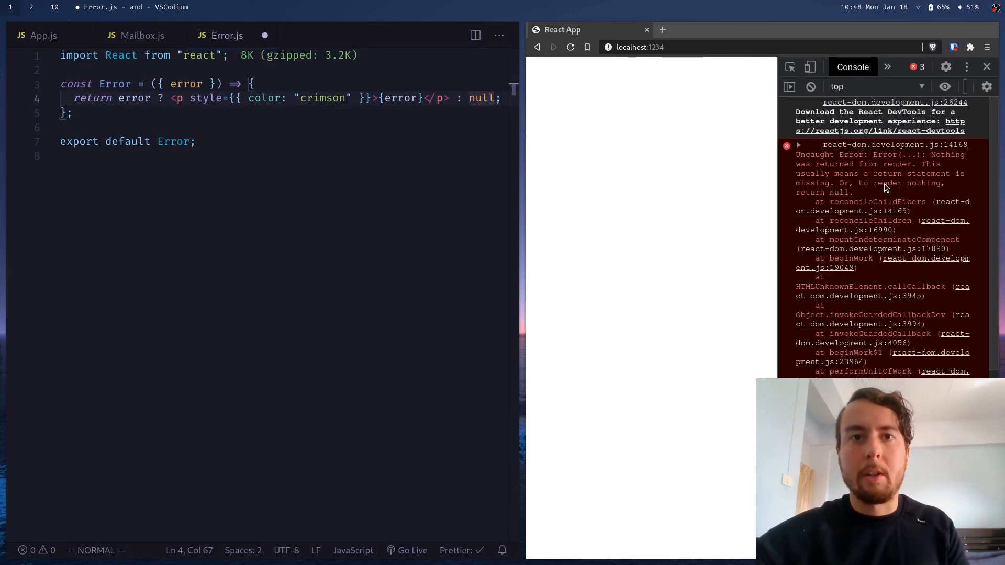
key("ctrl+s")
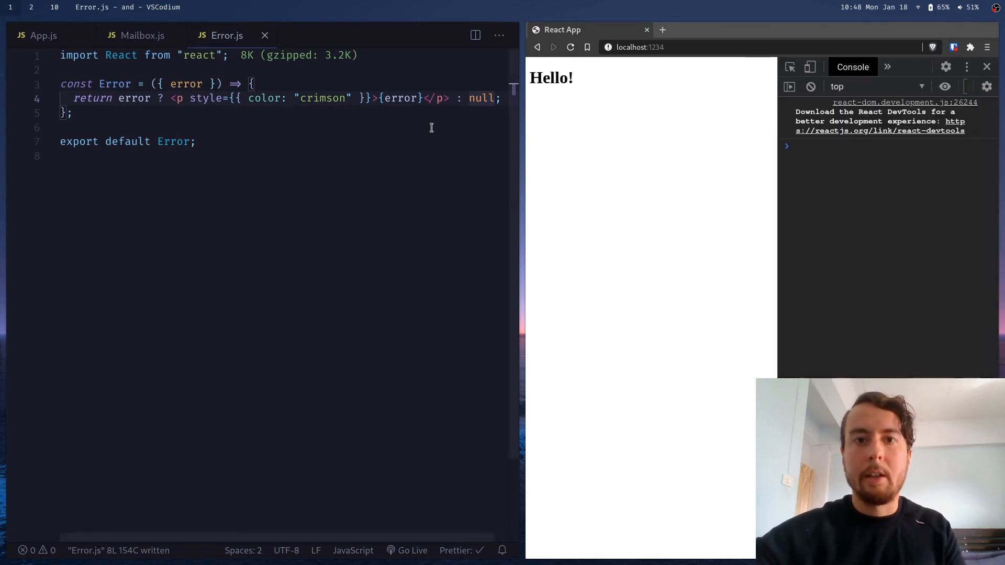
mouse_move(580, 100)
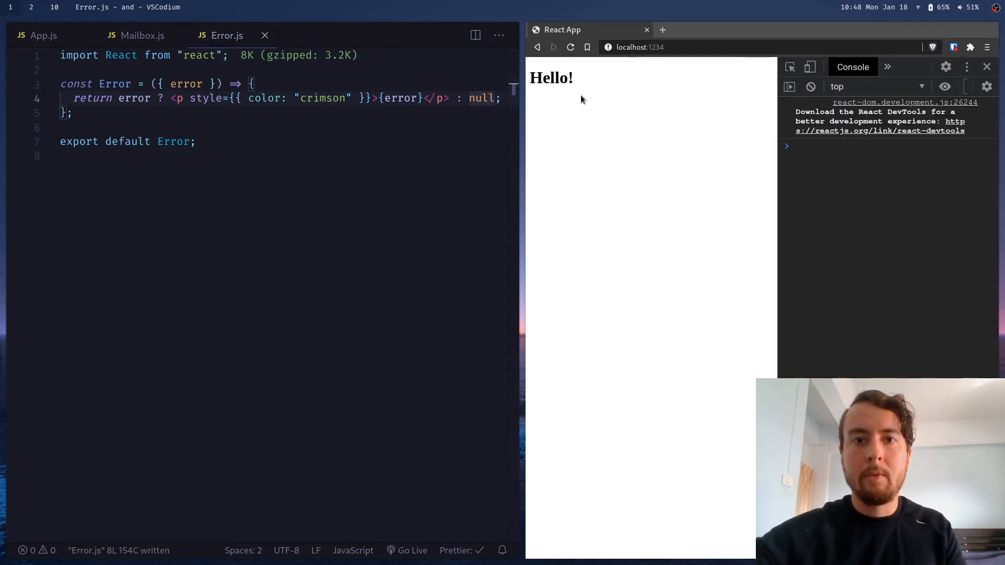
Step: Try useState('Hello') as the error in Mailbox.js, then discard it
left_click(143, 35)
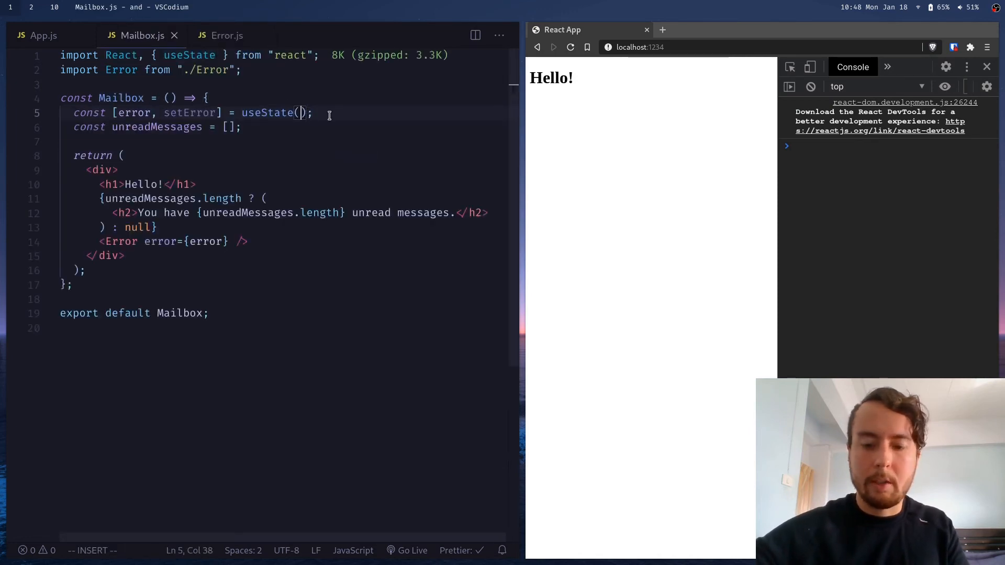
type("'Hello'")
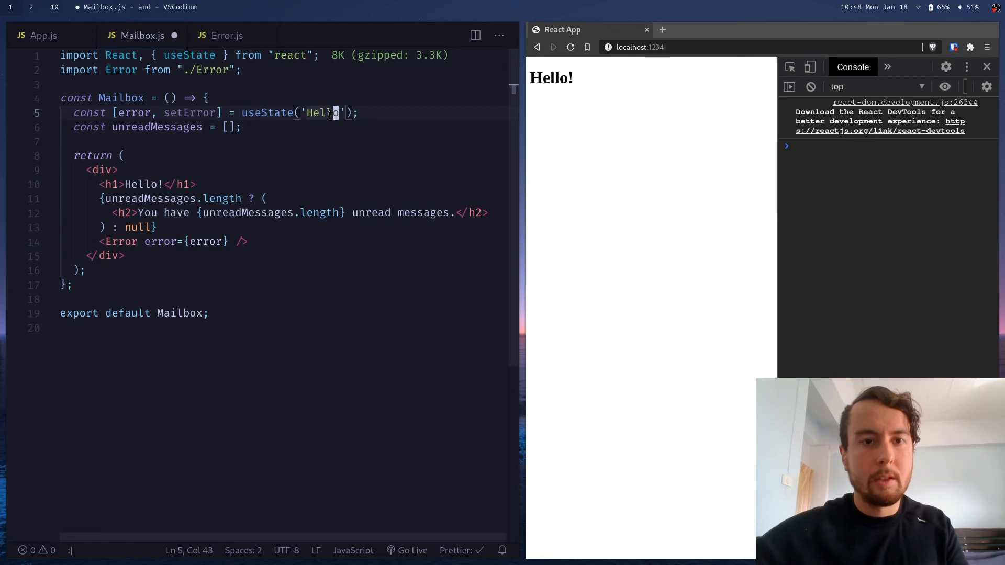
key("ctrl+s")
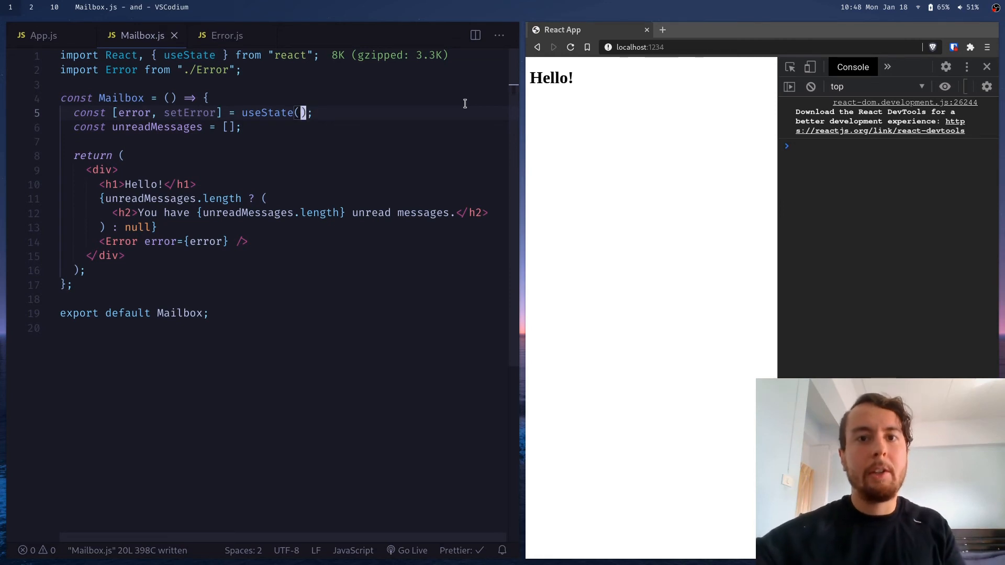
Step: Add if (!error) return null; as an early return in Error.js
left_click(227, 35)
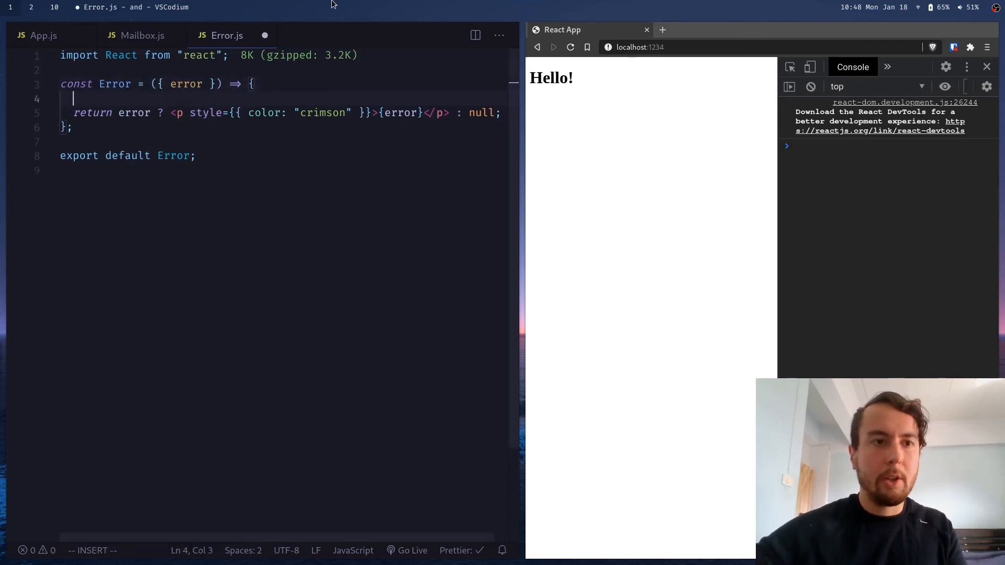
type("if")
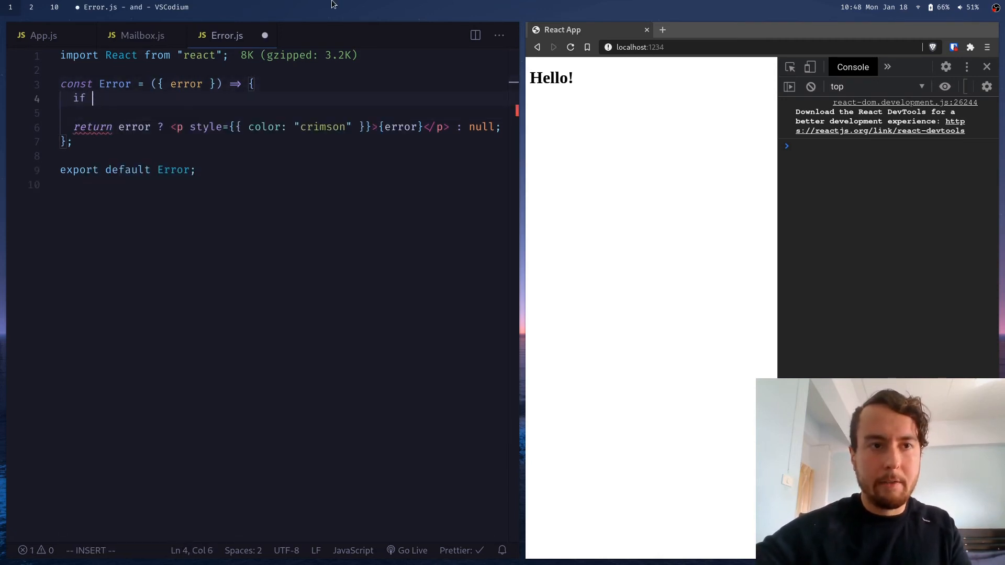
type("(!error")
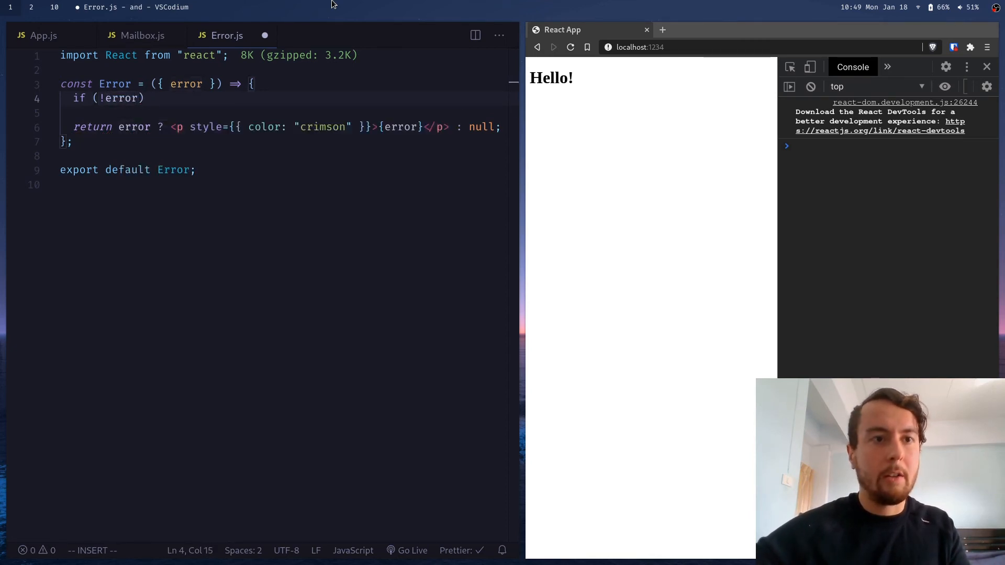
type("return")
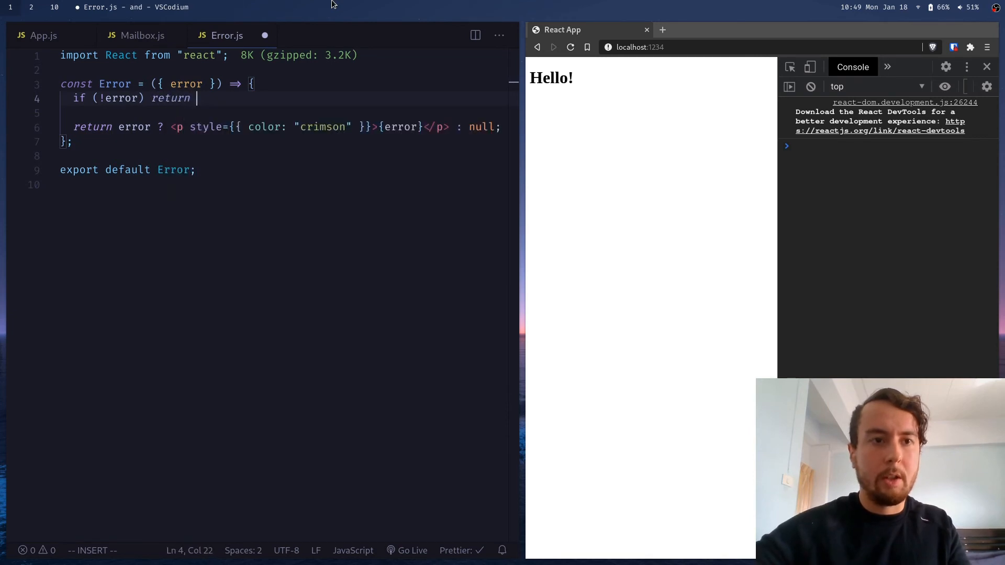
type("null;")
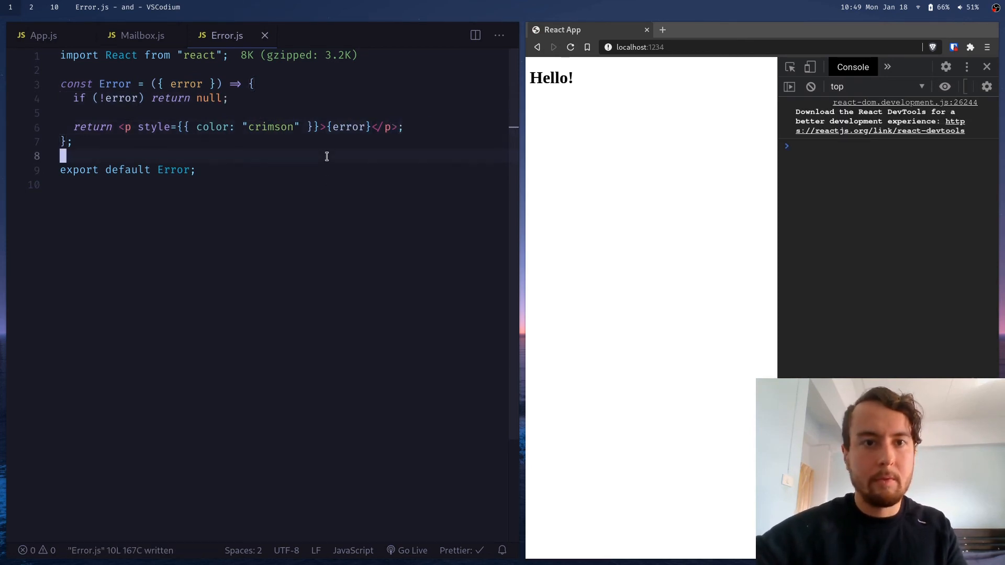
Step: Test the error display with useState("Hello") in Mailbox.js
left_click(143, 35)
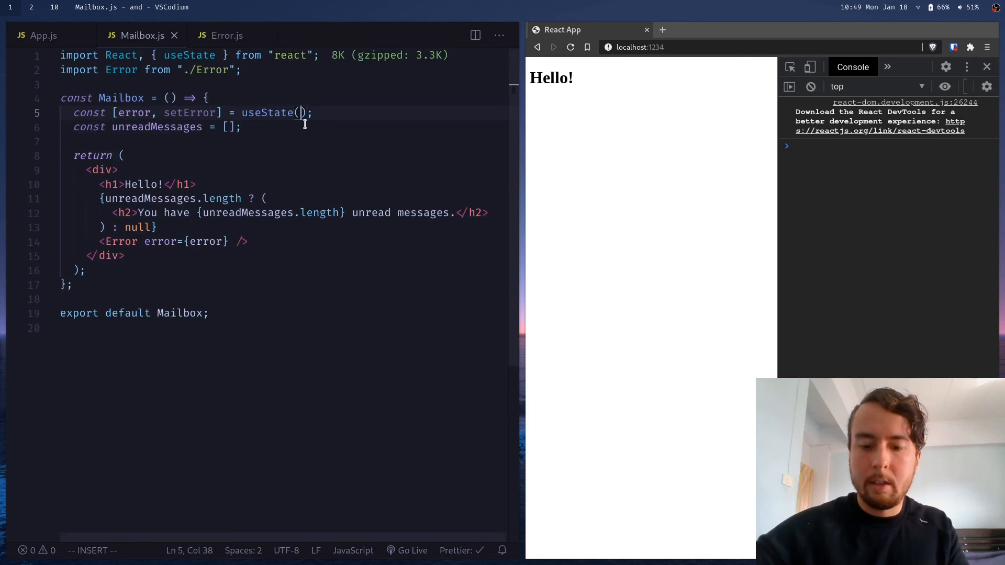
type("\"Hello\"")
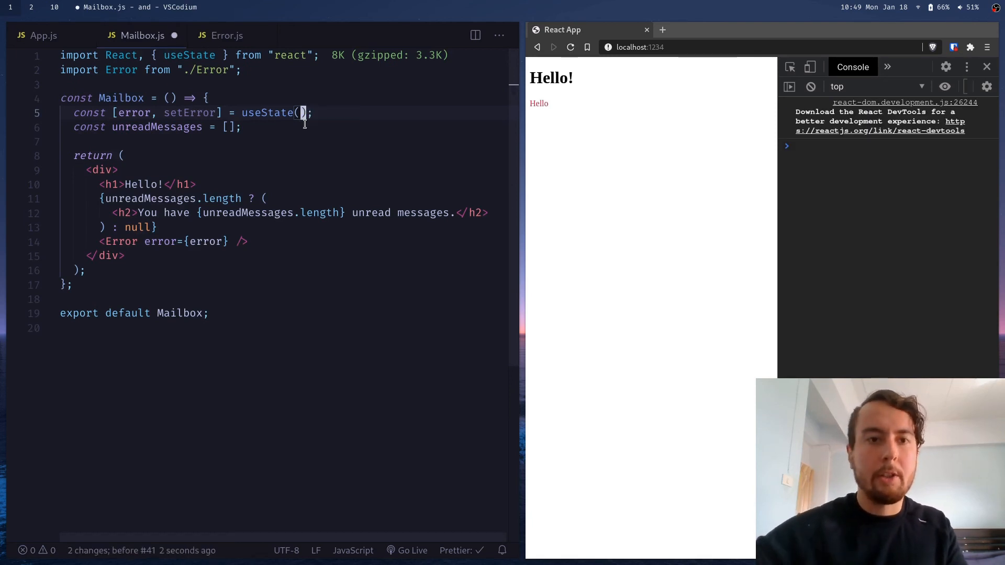
left_click(225, 35)
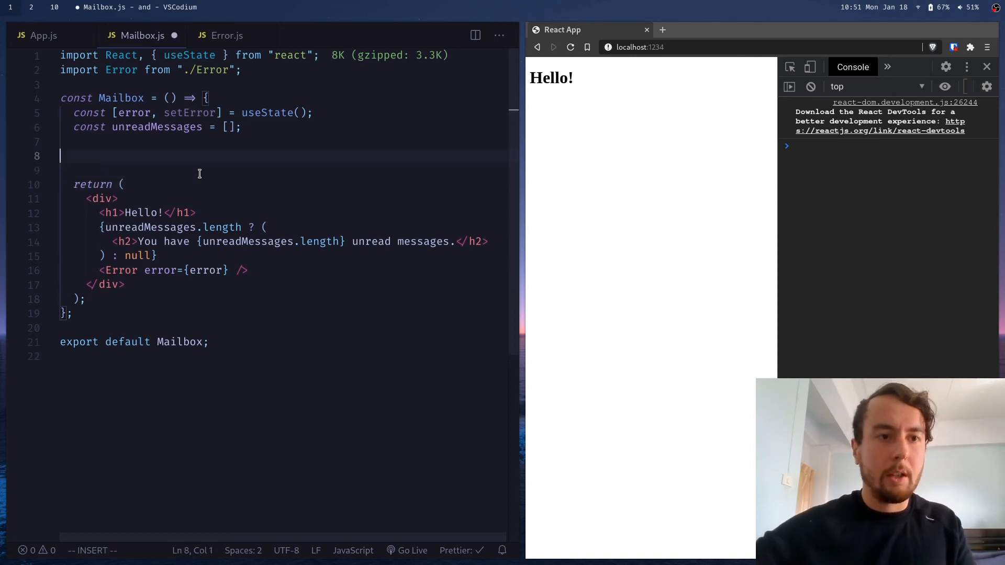
Step: Declare let showUnreadMessages = null; and add an if (unreadMessages.length) block
type("let show")
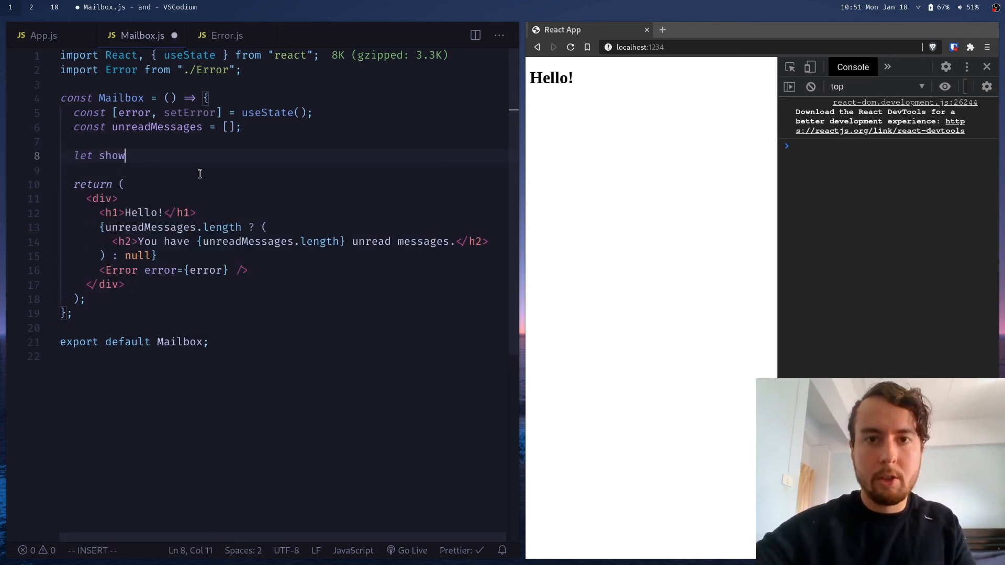
type("UnreadMe")
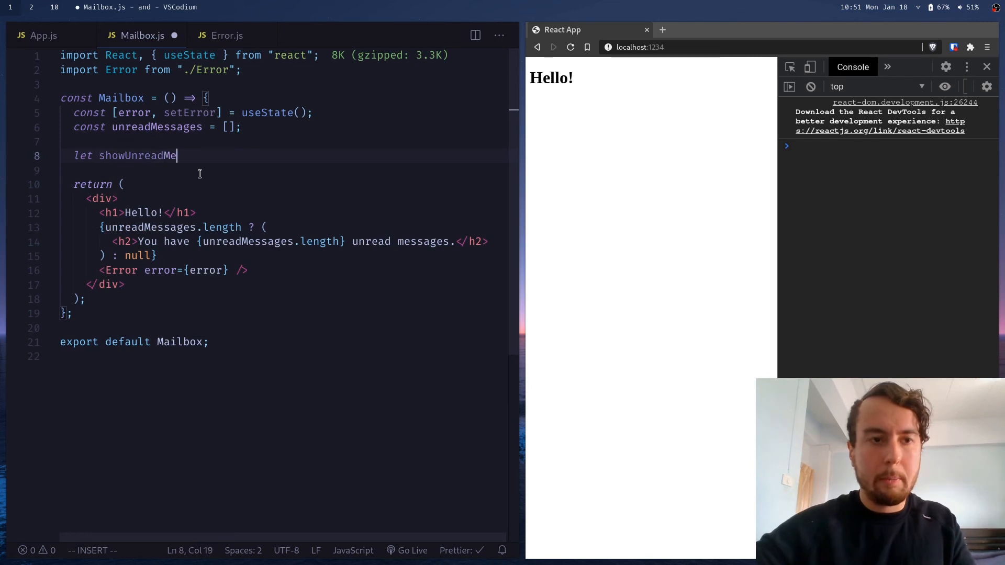
type("ssages = null")
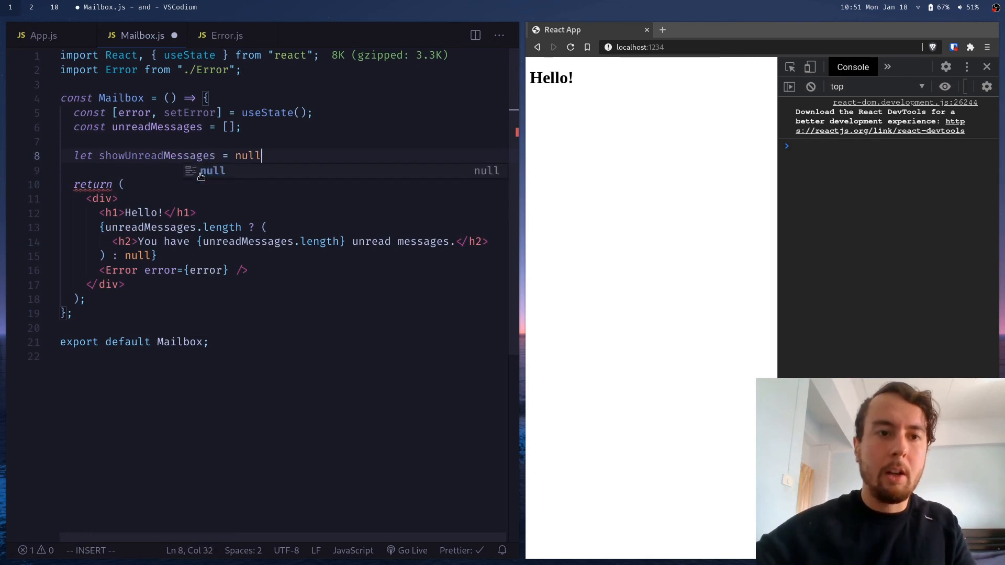
type(";")
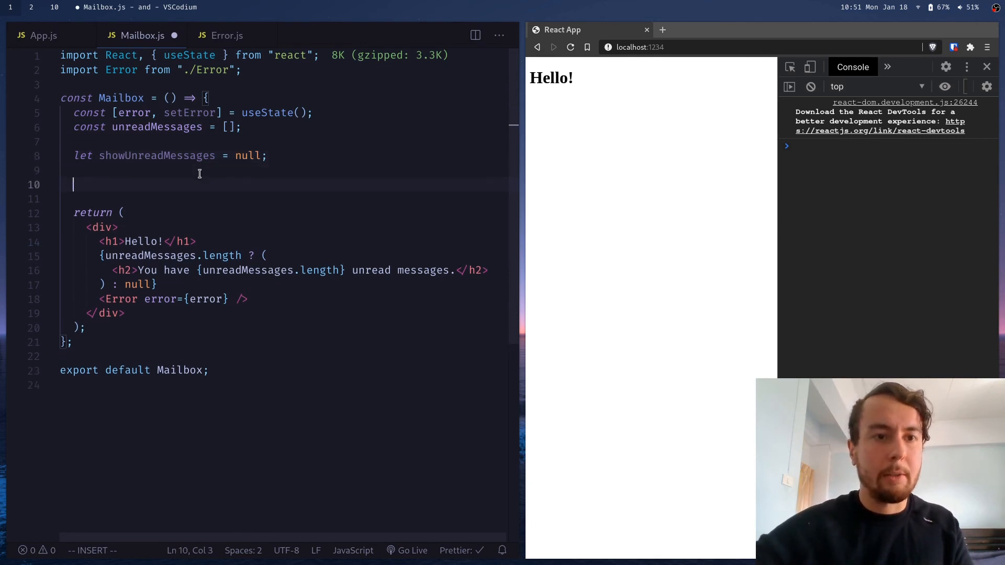
type("if")
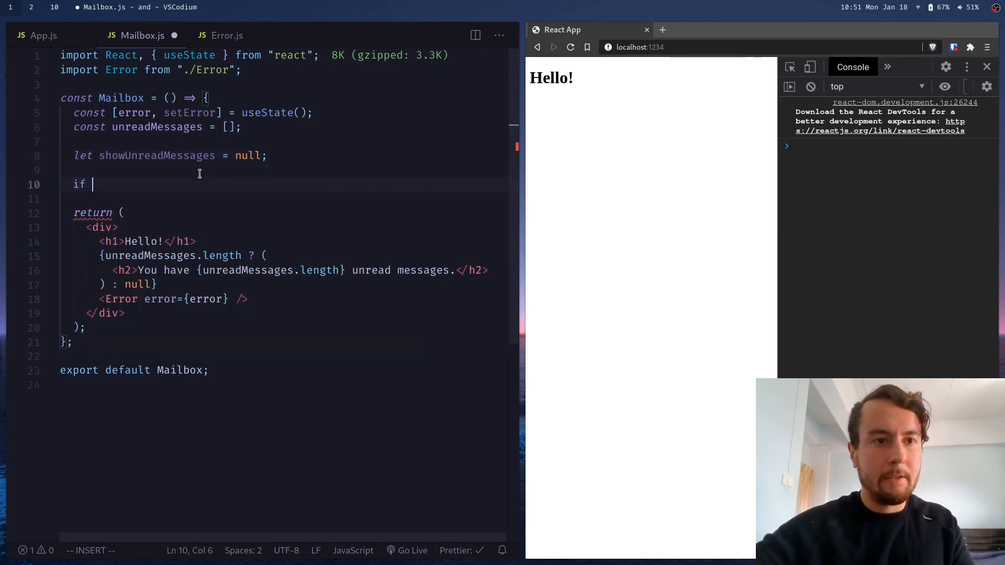
type("(unreadMessages)")
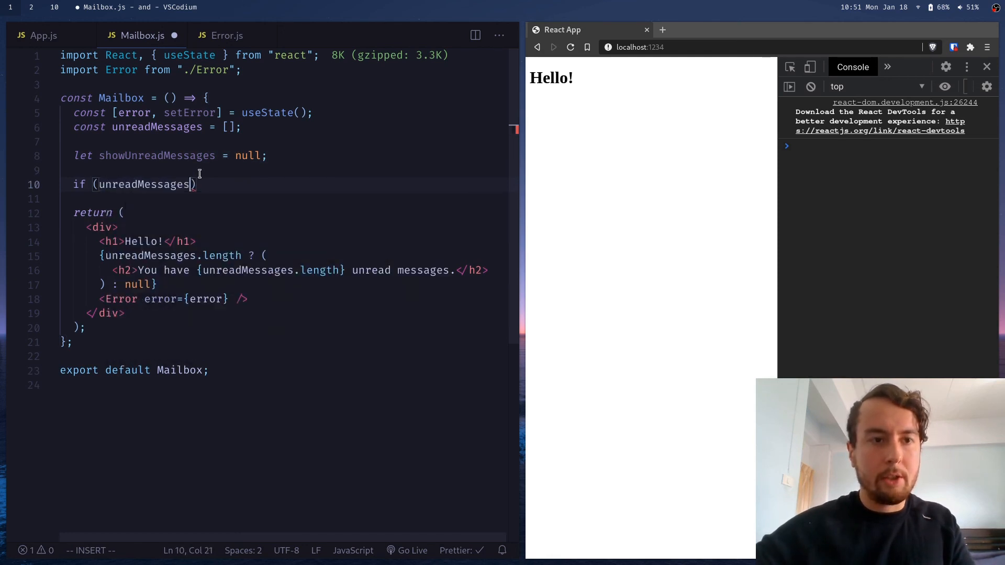
type(".length")
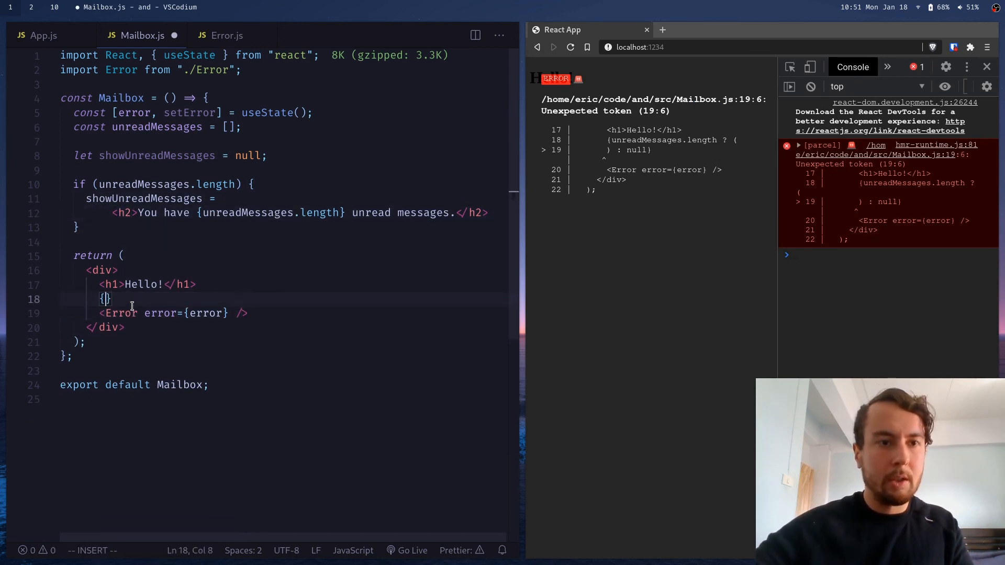
Step: Render {showUnreadMessages}, add a "Hello" test message, and view 'You have 1 unread messages.'
type("showUnreadMessages")
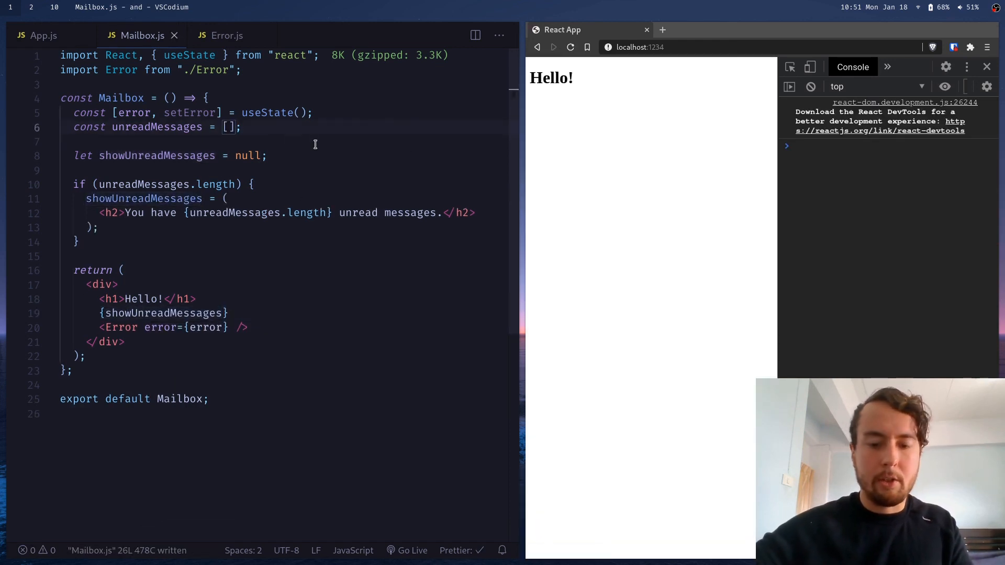
type("\"\"")
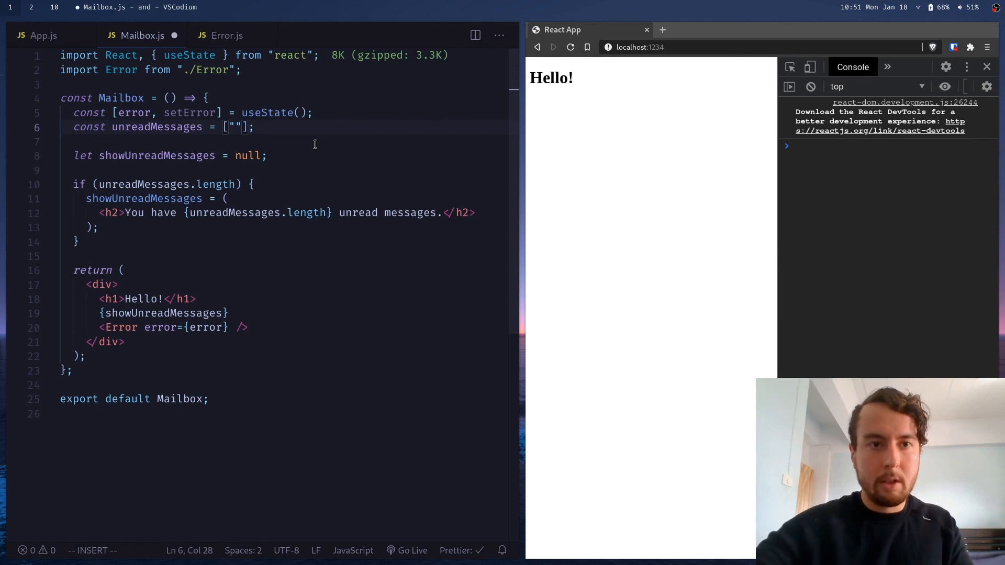
type("Hello")
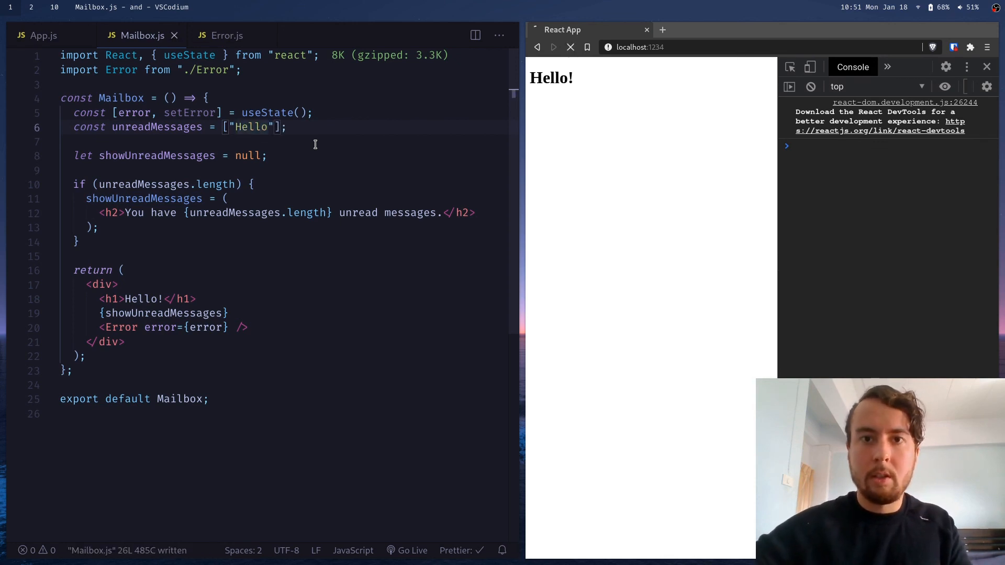
left_click(552, 46)
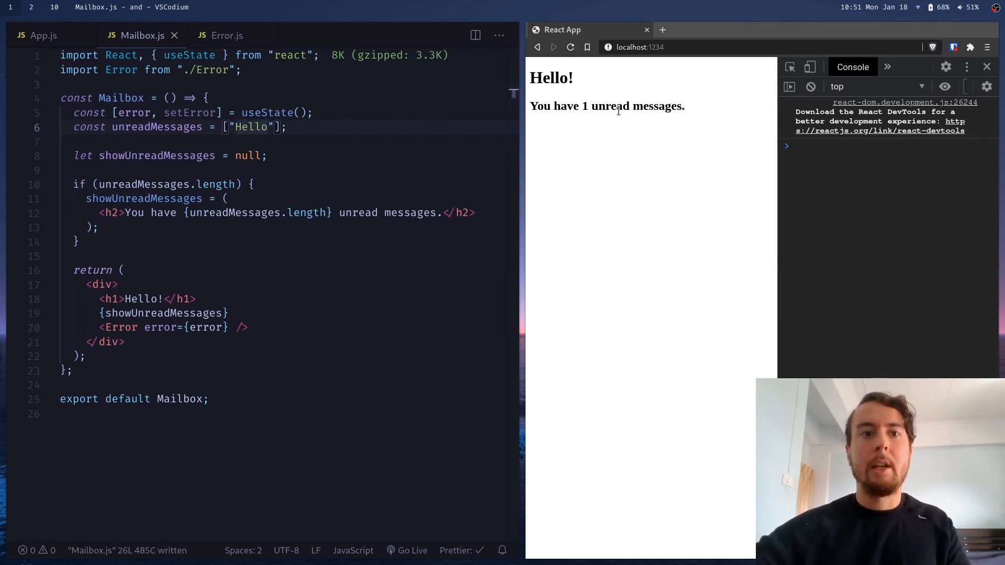